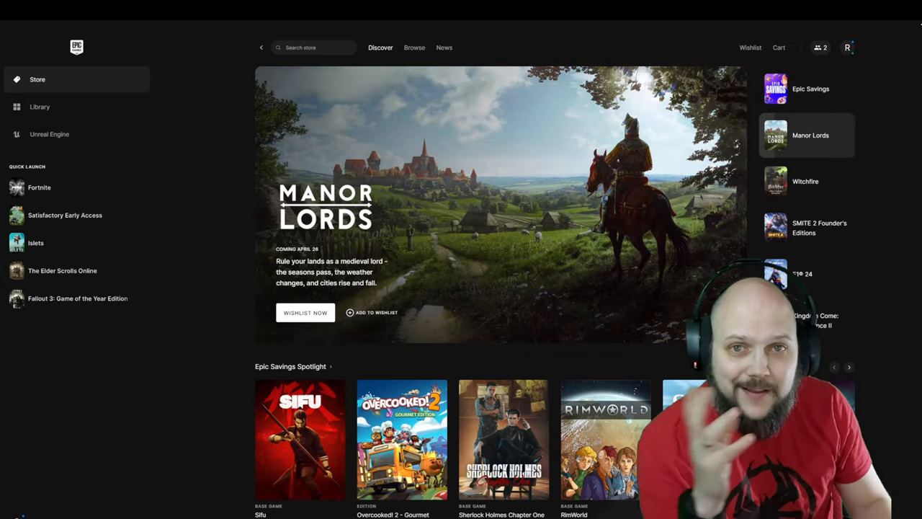
# Scroll the Discover page down to the Epic Savings Spotlight and Deals of the Week rows
pyautogui.scroll(-3)
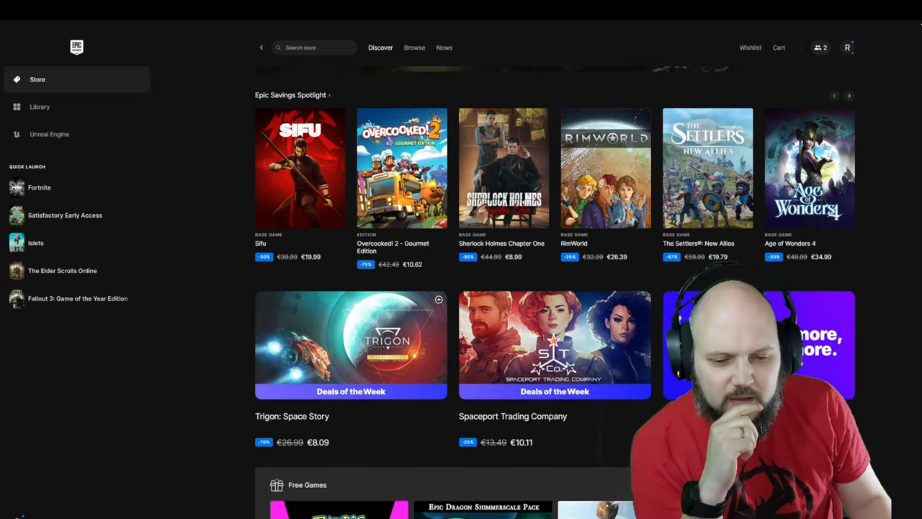
# Scroll to the Free Games row and reach The Big Con store page, free until 4/25/2024
pyautogui.scroll(-3)
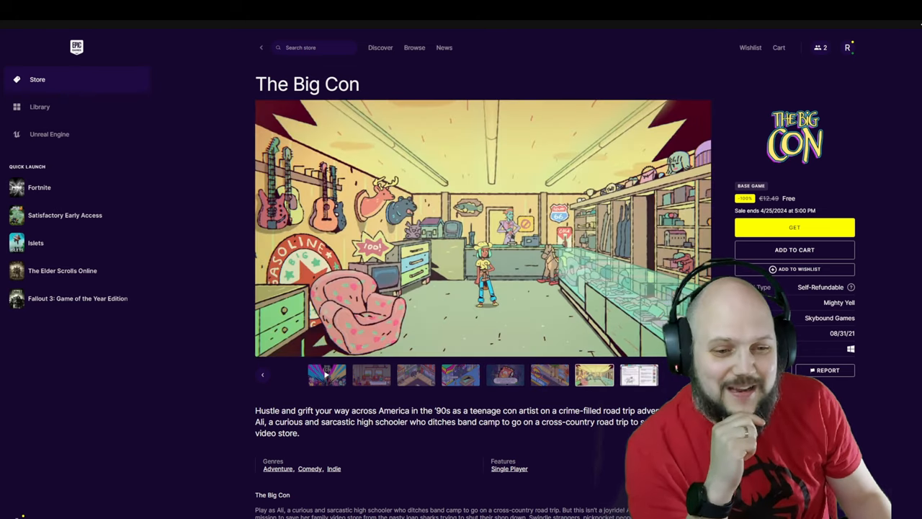
# Scroll back to the Free Games row and reach the Town of Salem 2 product page
pyautogui.scroll(-3)
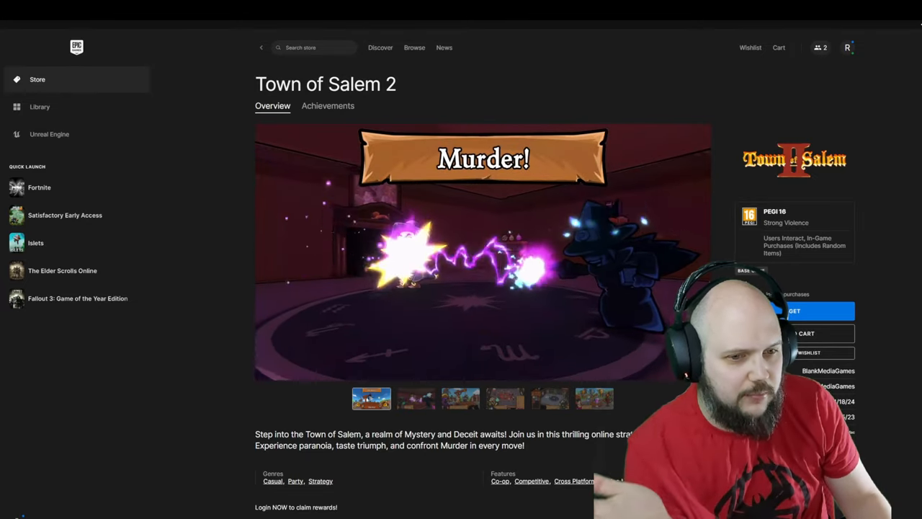
# View the Compete! screenshot, then scroll to the description, genres and Shimmerscale Pack rewards
pyautogui.scroll(-3)
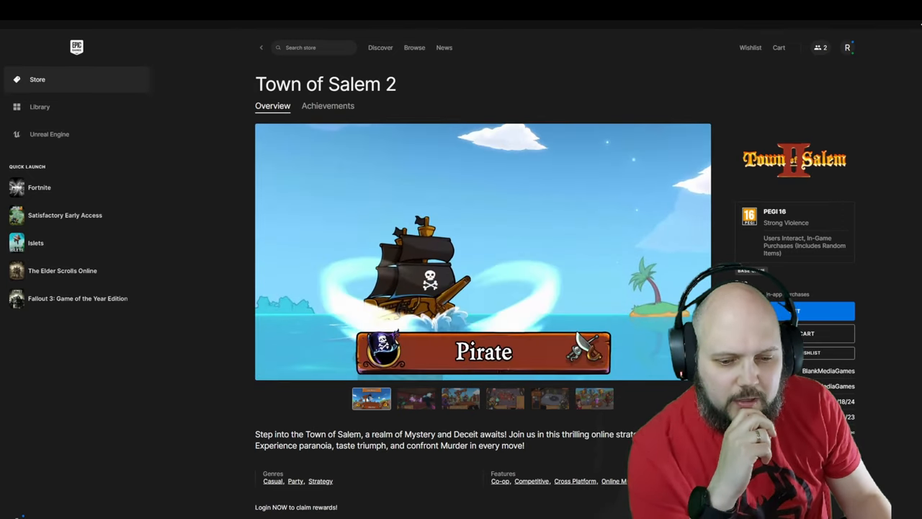
pyautogui.click(415, 398)
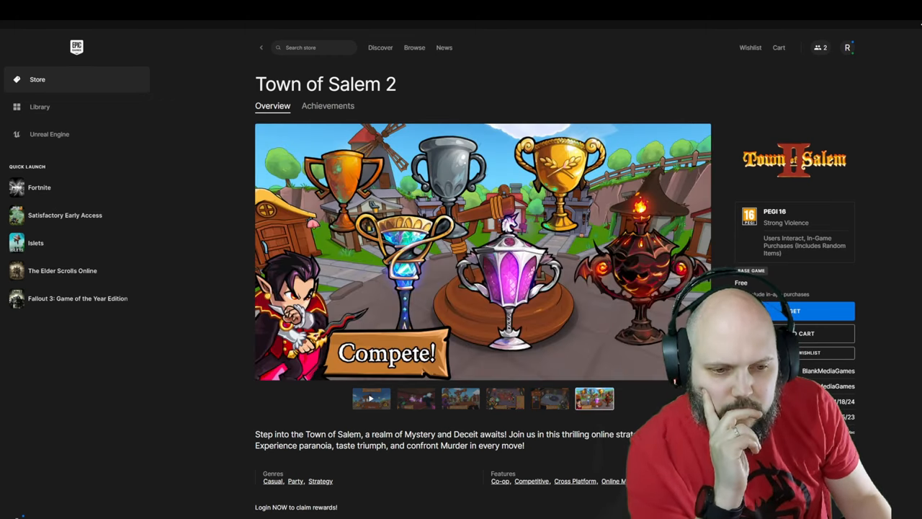
pyautogui.scroll(-3)
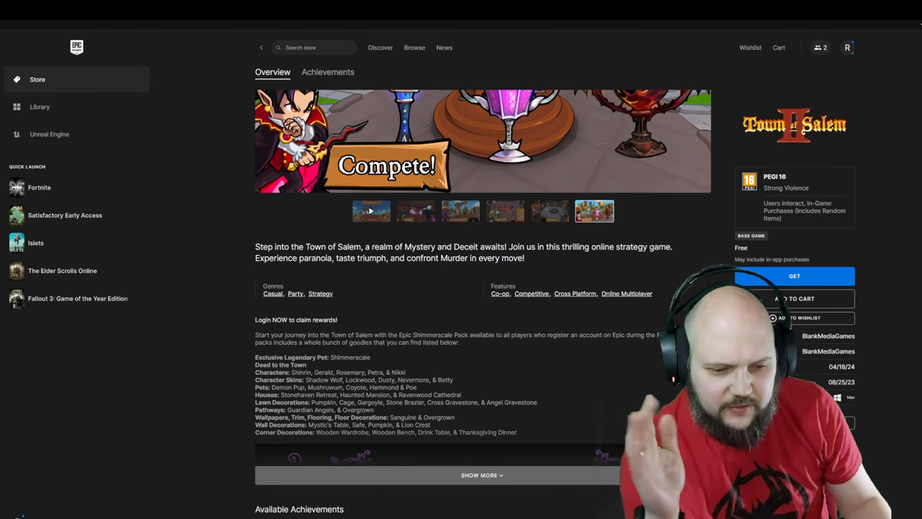
# Scroll through the full About section and features, ending back at the page top
pyautogui.scroll(-3)
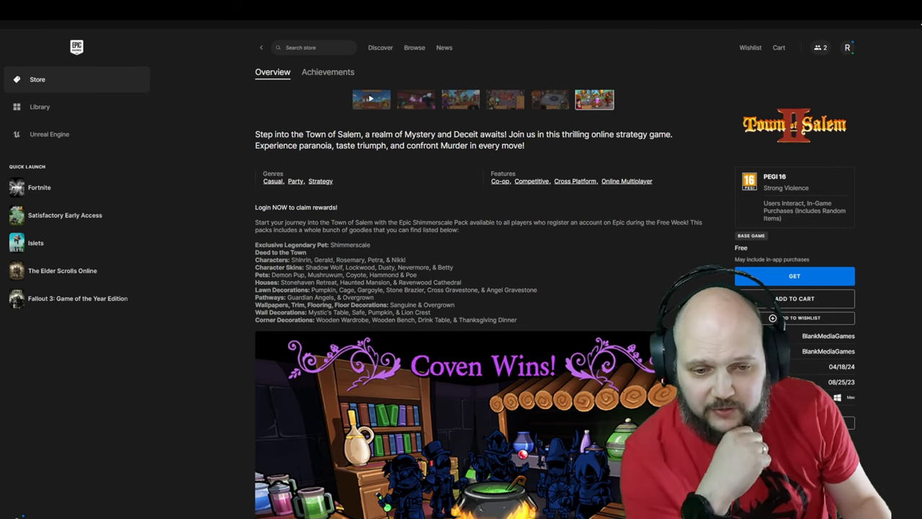
pyautogui.scroll(-3)
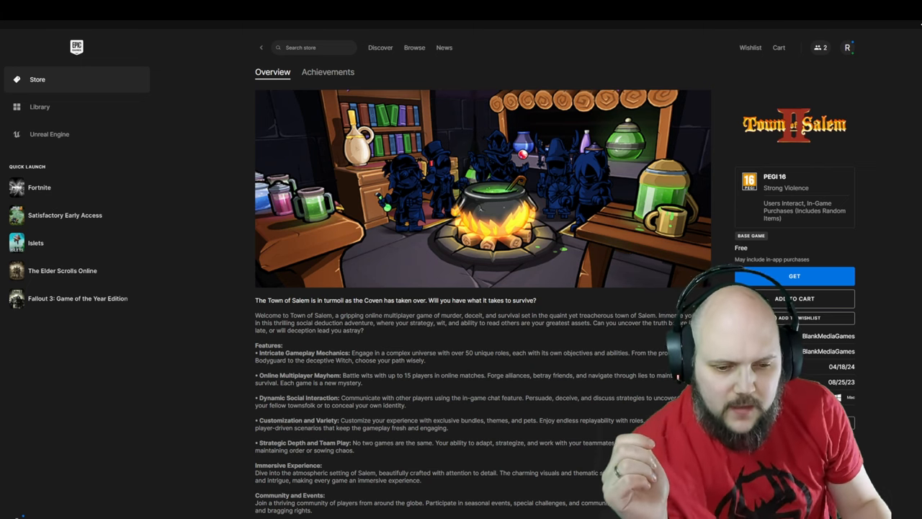
pyautogui.scroll(-3)
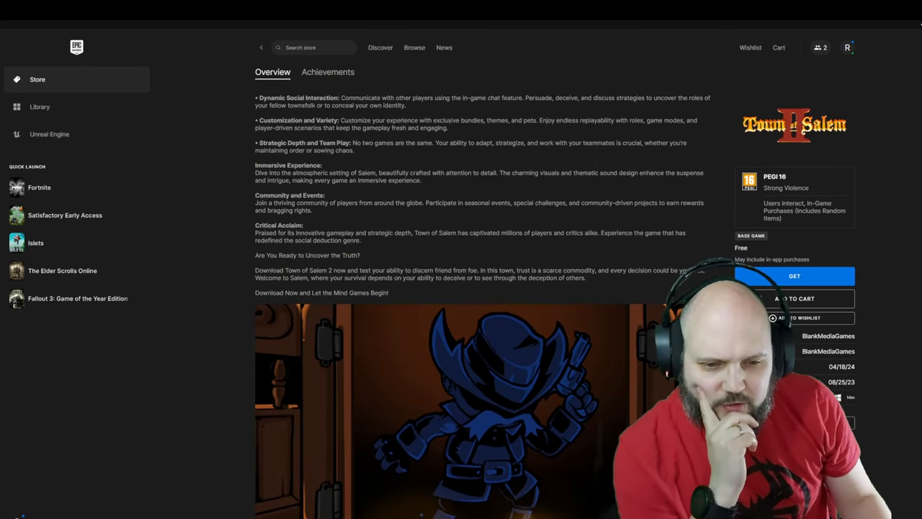
pyautogui.scroll(-3)
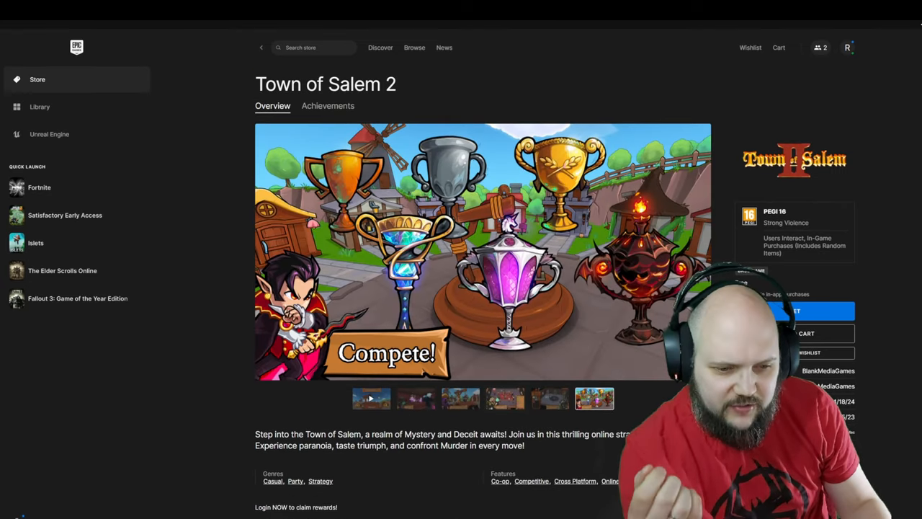
# Page the gallery through the Party Play!, Customize! and Murder! screenshots
pyautogui.click(504, 398)
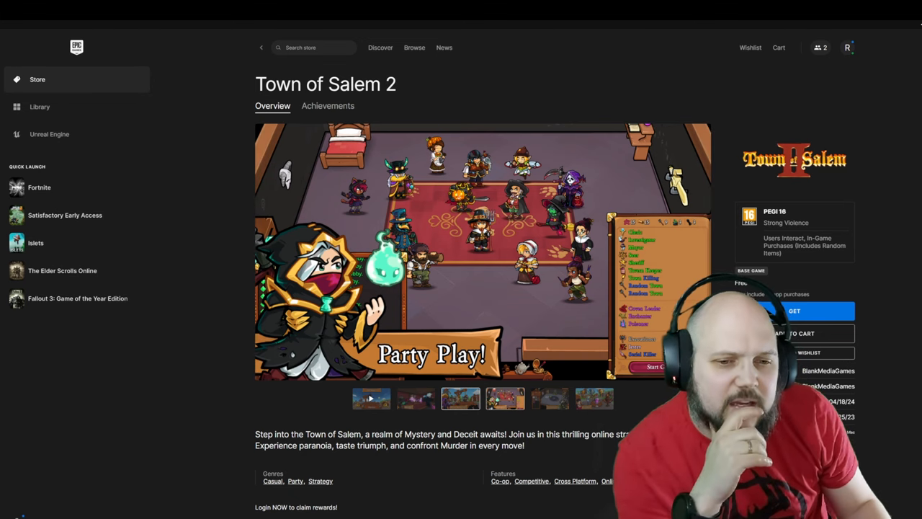
pyautogui.click(551, 398)
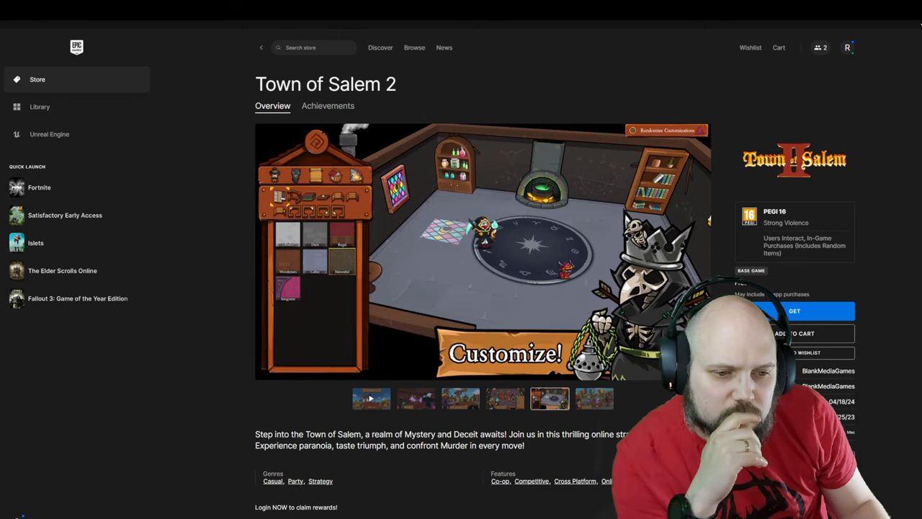
pyautogui.click(415, 398)
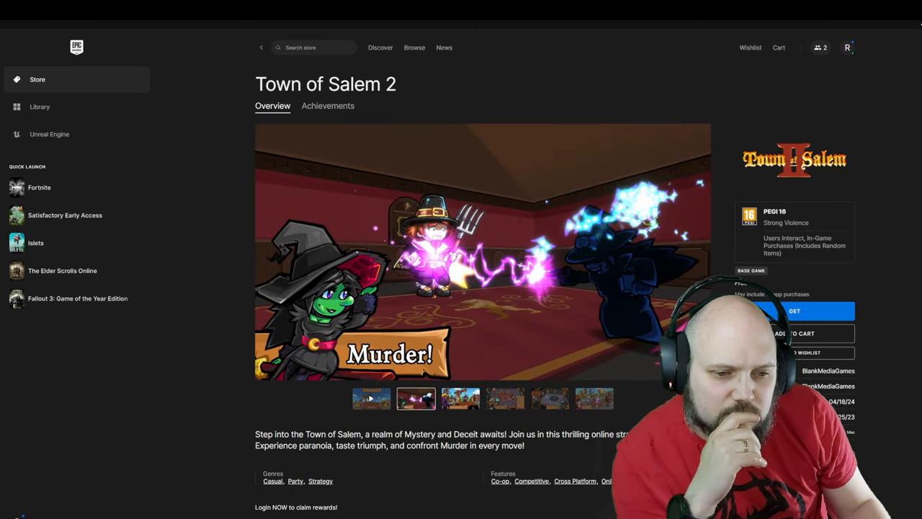